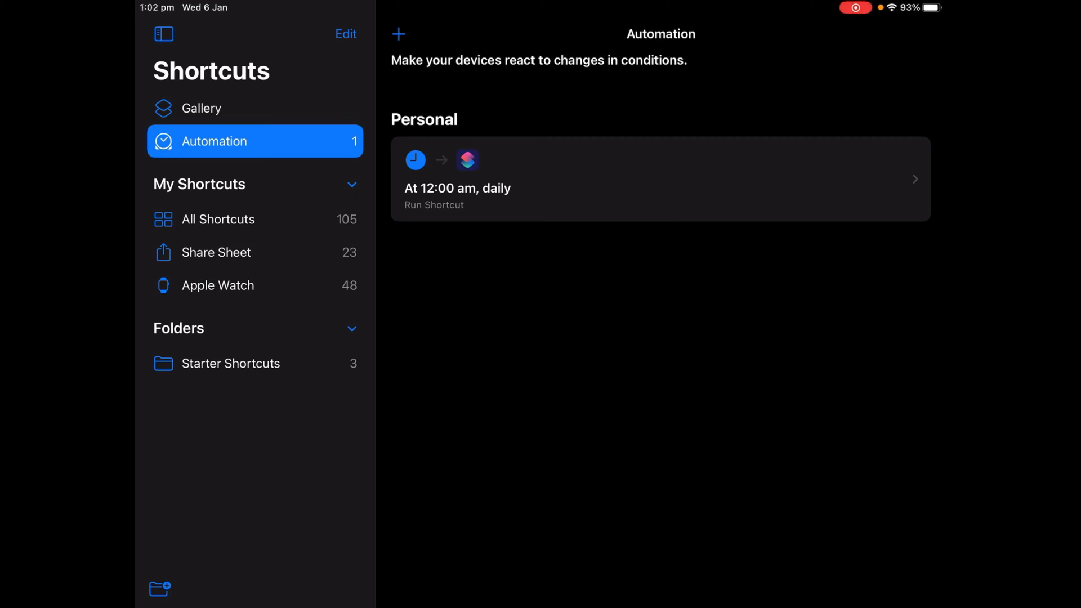
# Leave Shortcuts and return to the home screen
pyautogui.press('lock')
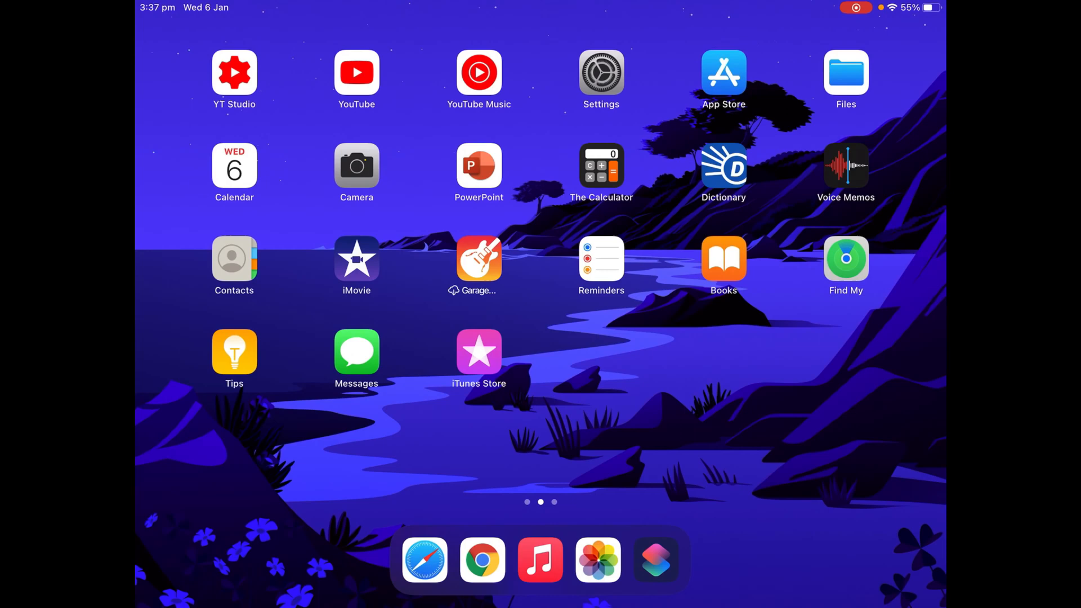
# Create a Photos album named 'Wallpaper Images' holding seven selected photos
pyautogui.click(597, 563)
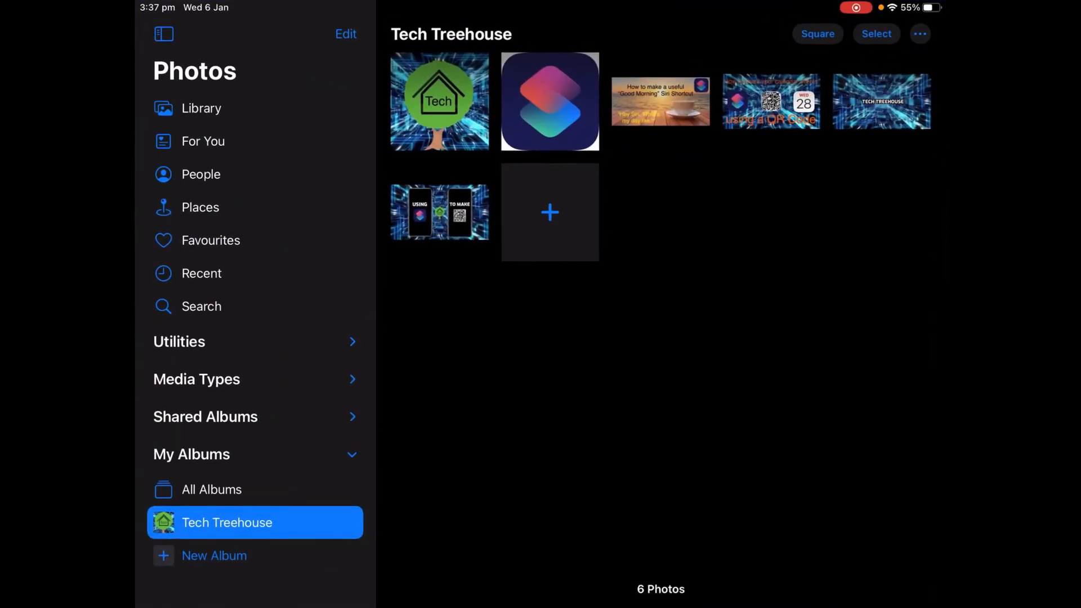
pyautogui.click(214, 557)
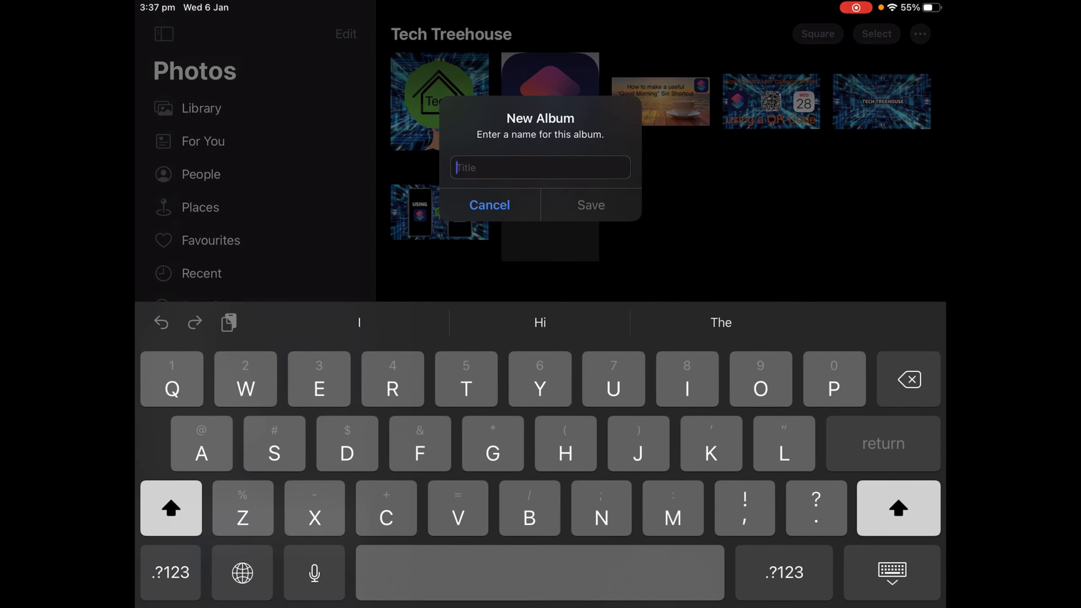
pyautogui.write('Wallpaper')
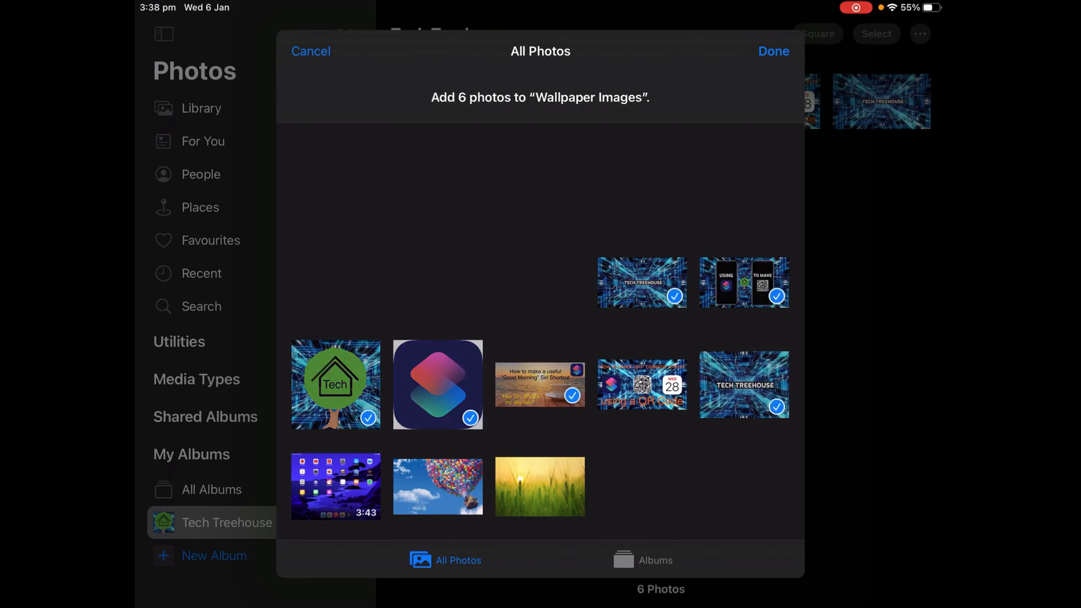
pyautogui.click(643, 384)
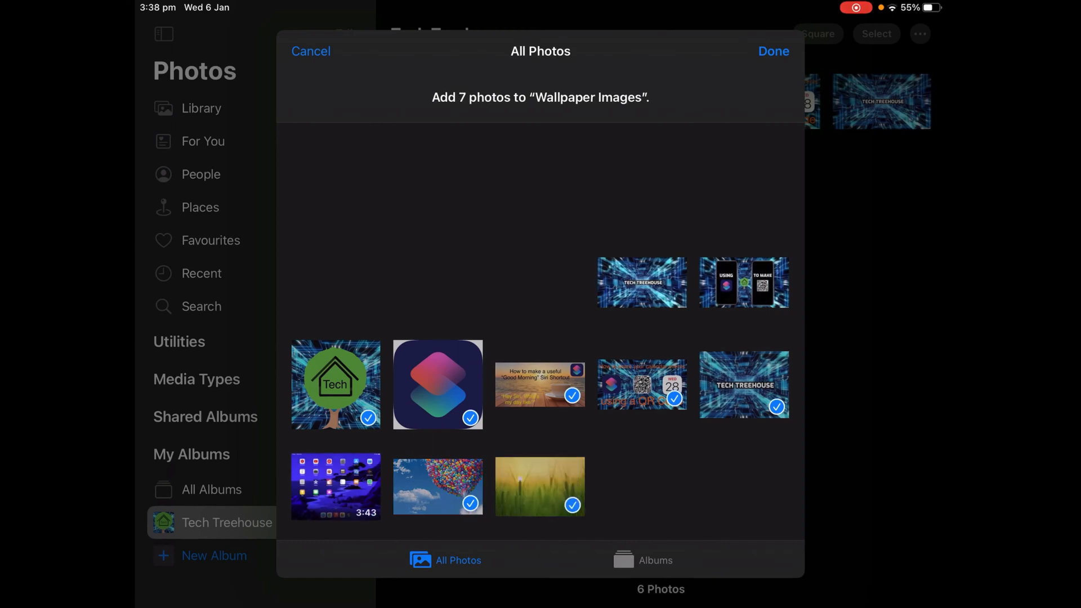
pyautogui.click(773, 52)
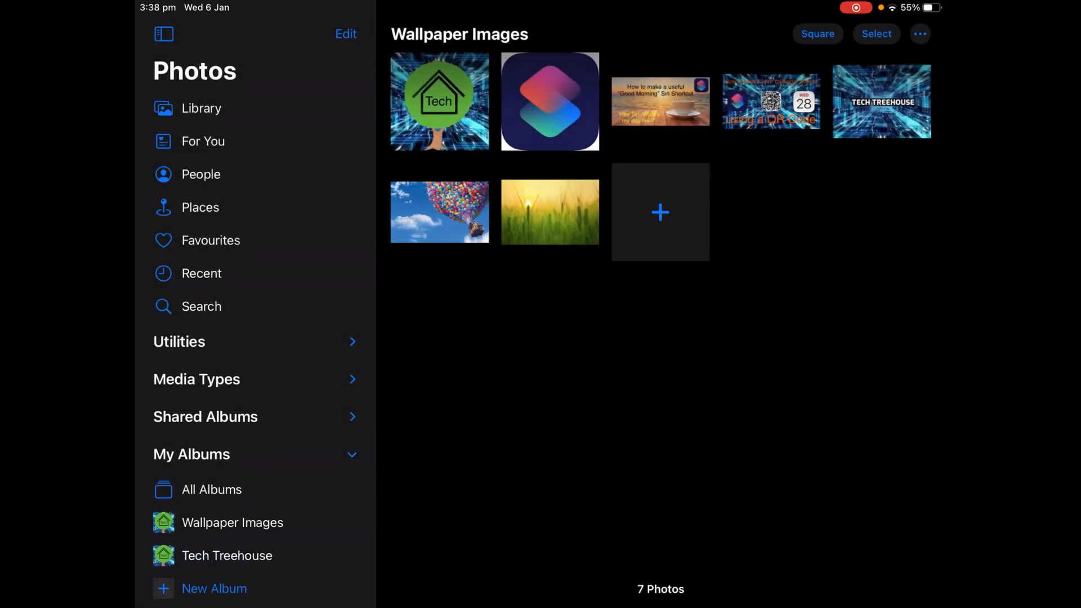
# Start a new shortcut and add a Find Photos action to it
pyautogui.click(233, 522)
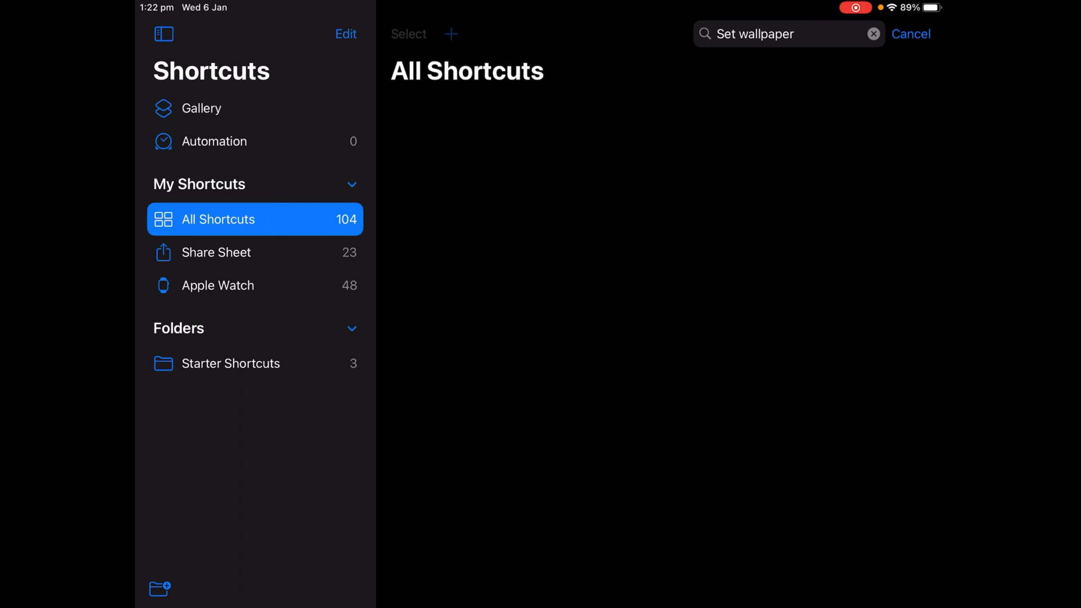
pyautogui.click(448, 33)
pyautogui.write('F')
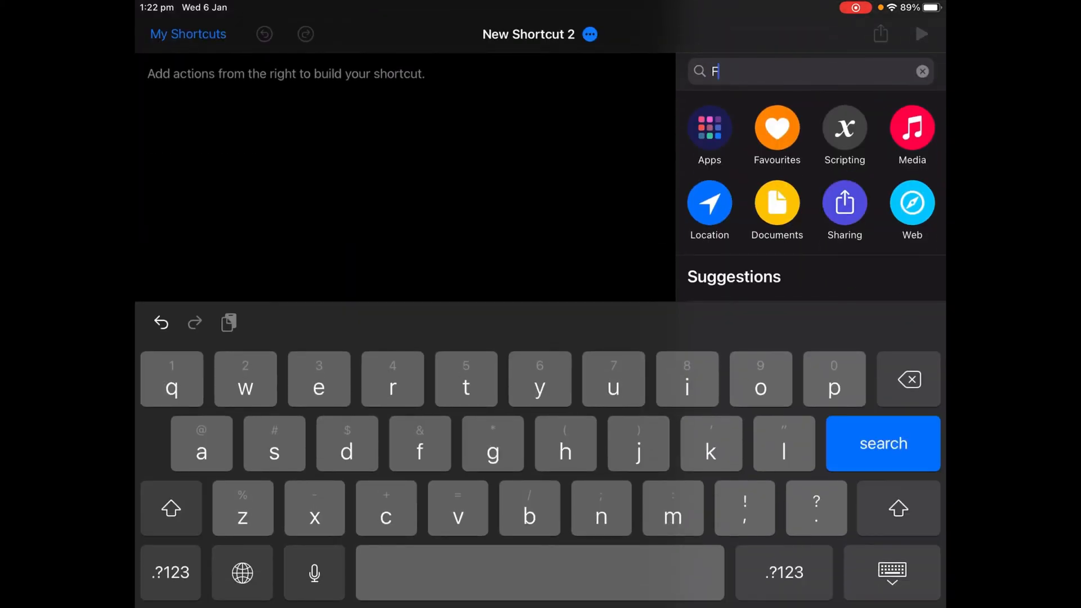
pyautogui.write('ind photos')
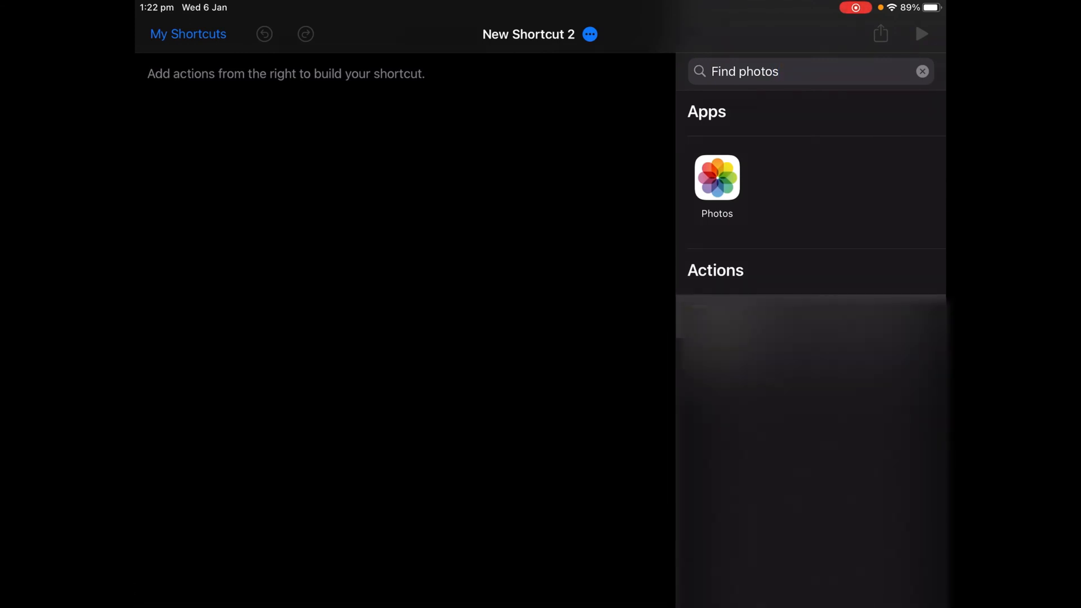
pyautogui.click(717, 180)
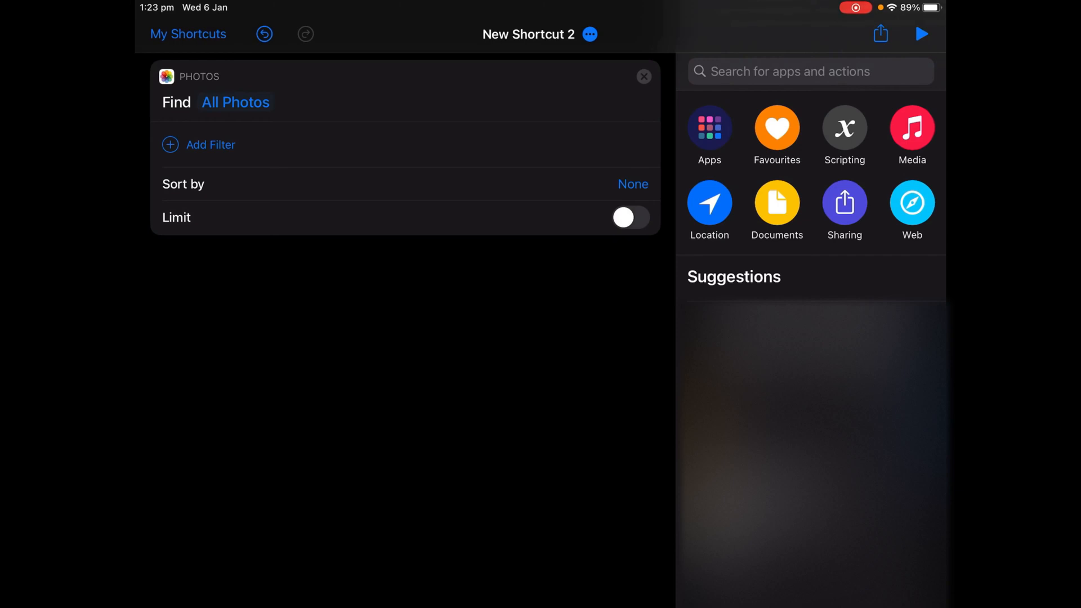
# Filter Find Photos to the 'Wallpaper Images' album with a limit of 7 items
pyautogui.click(198, 144)
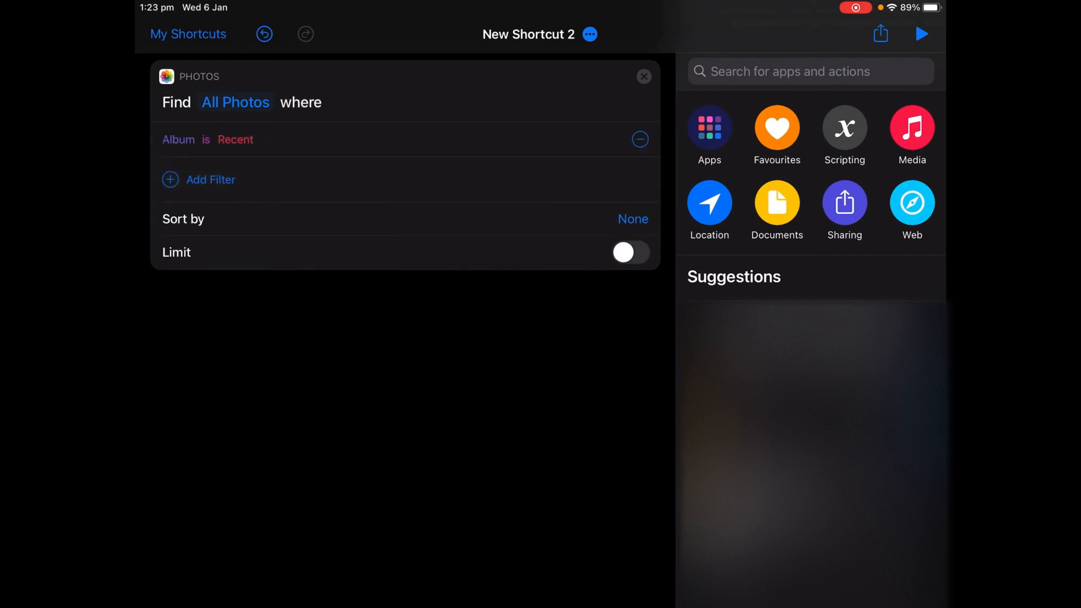
pyautogui.click(235, 140)
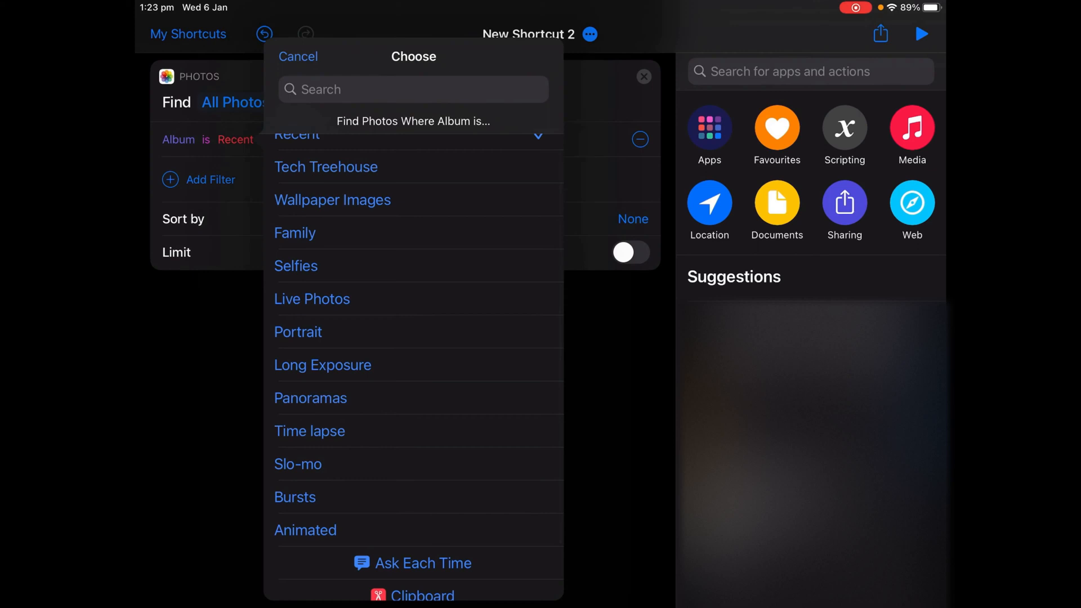
pyautogui.click(298, 56)
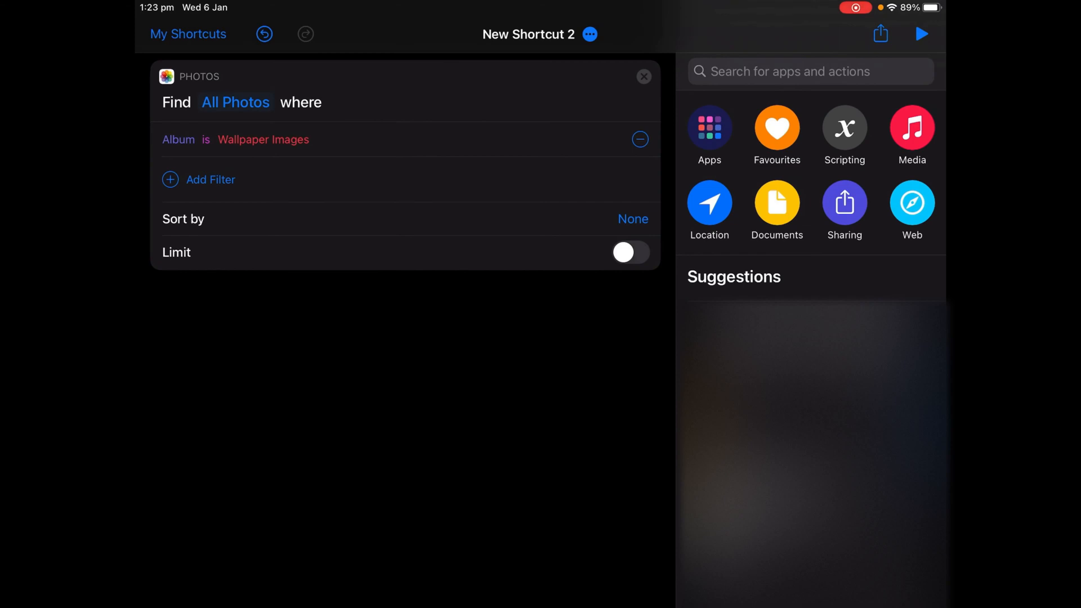
pyautogui.click(631, 252)
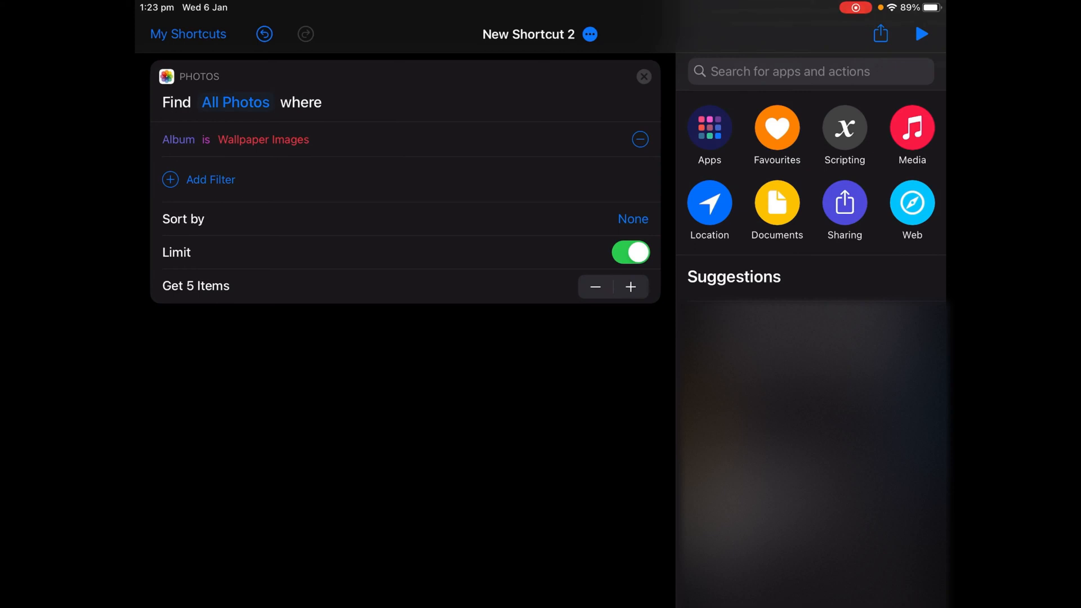
pyautogui.click(630, 287)
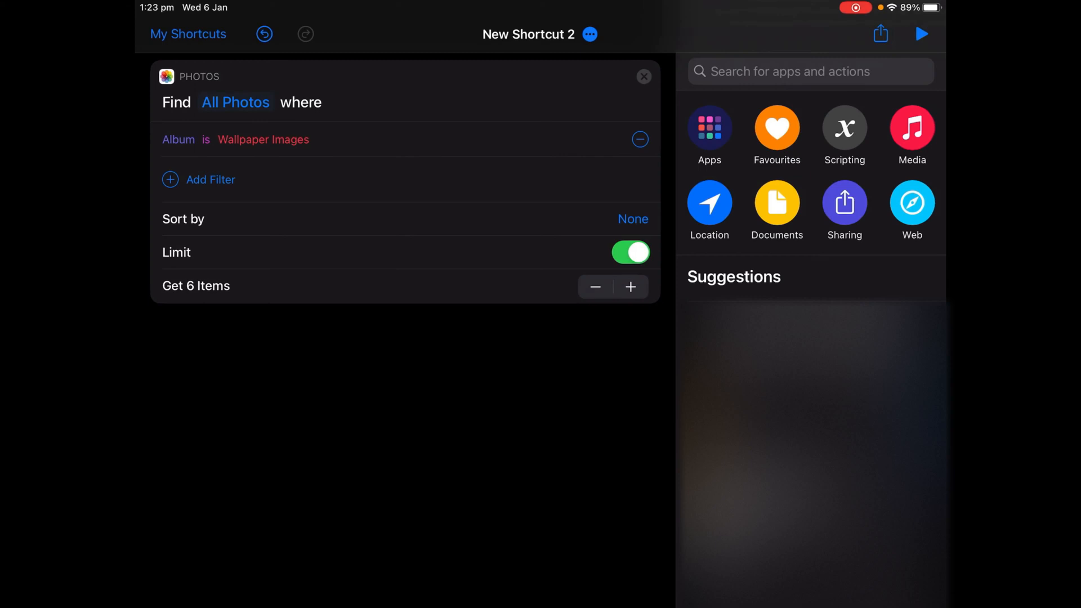
pyautogui.click(631, 287)
pyautogui.write('Item from')
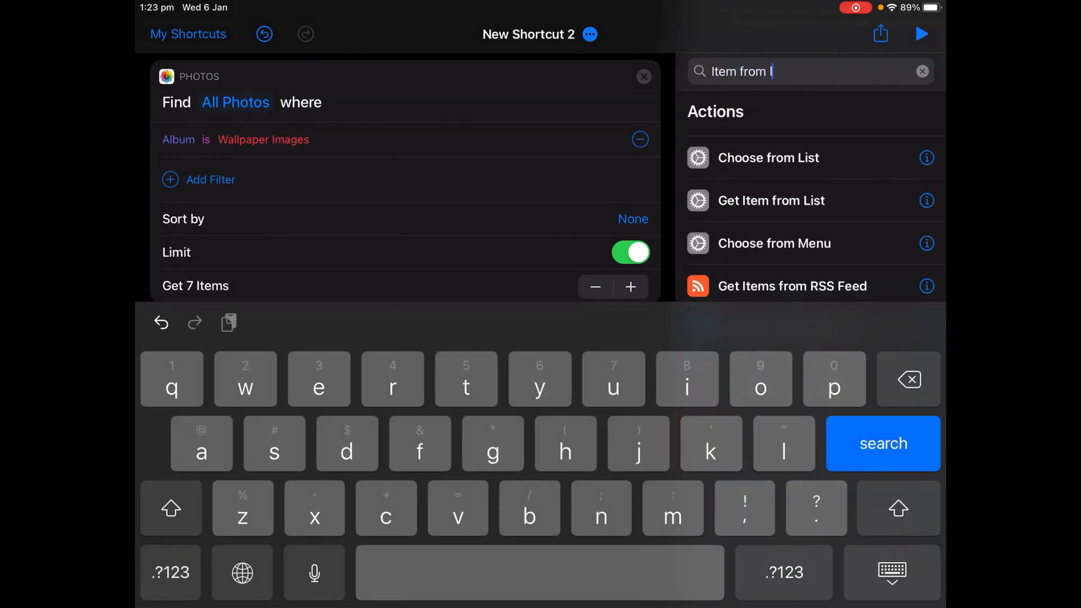
# Add a Get Item from List action that takes a random photo from the results
pyautogui.write('list')
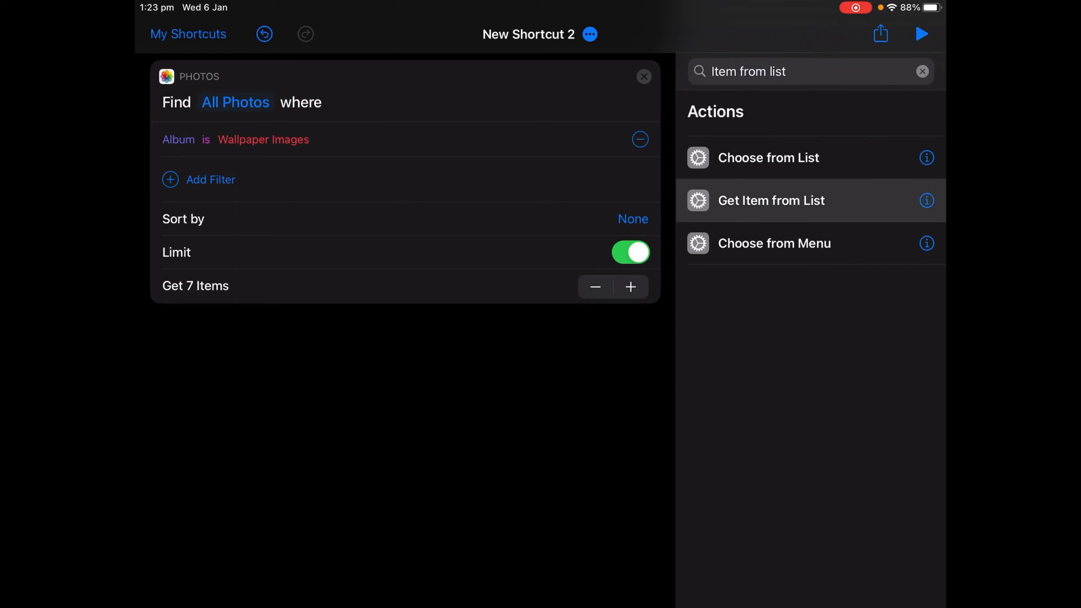
pyautogui.click(772, 200)
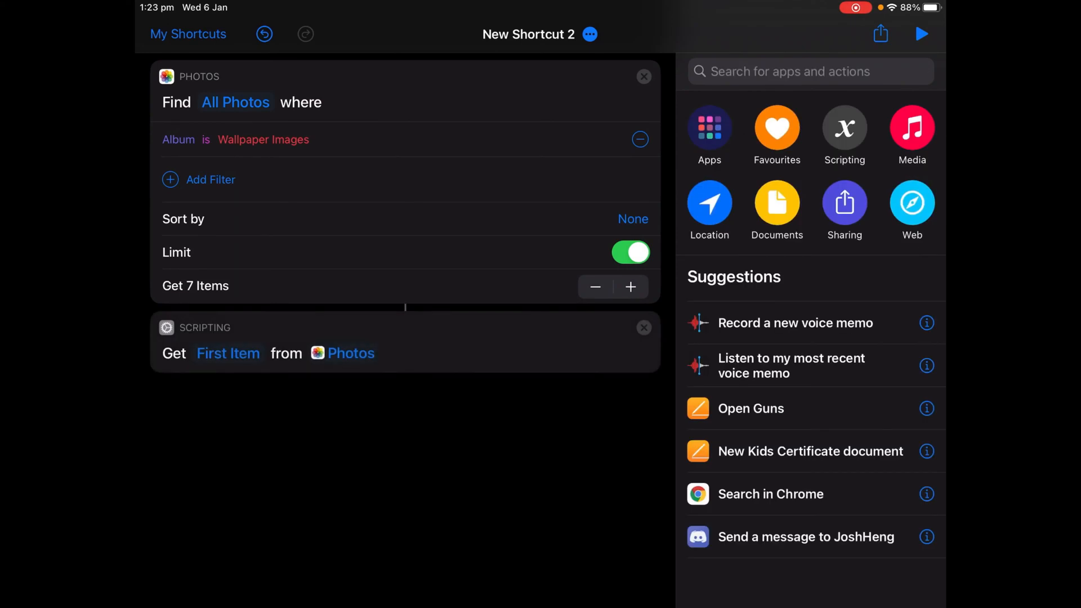
pyautogui.click(227, 352)
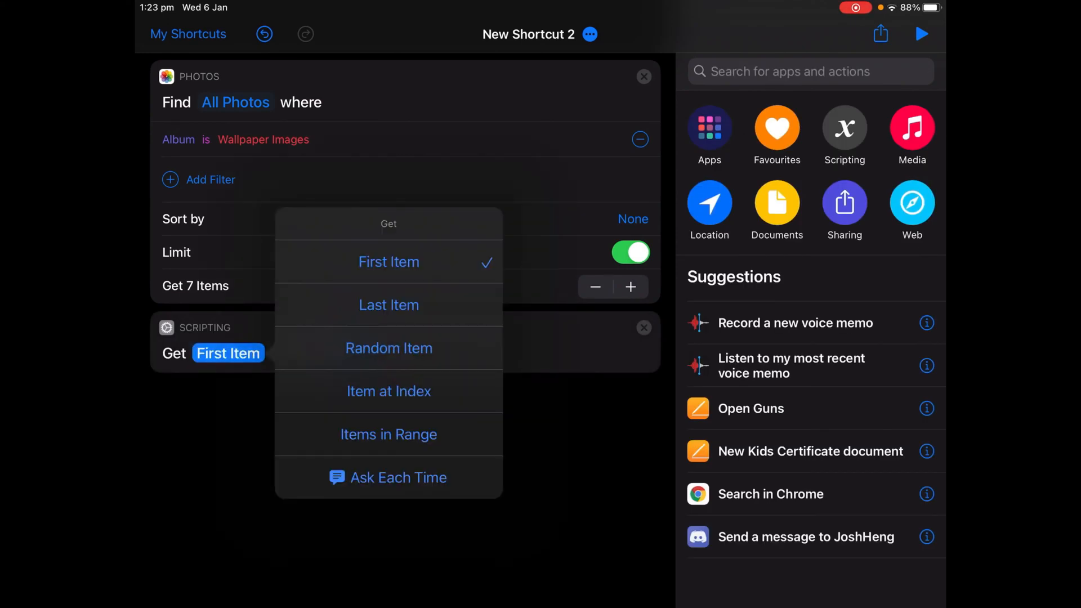
pyautogui.click(389, 349)
pyautogui.write('Set wallpaper')
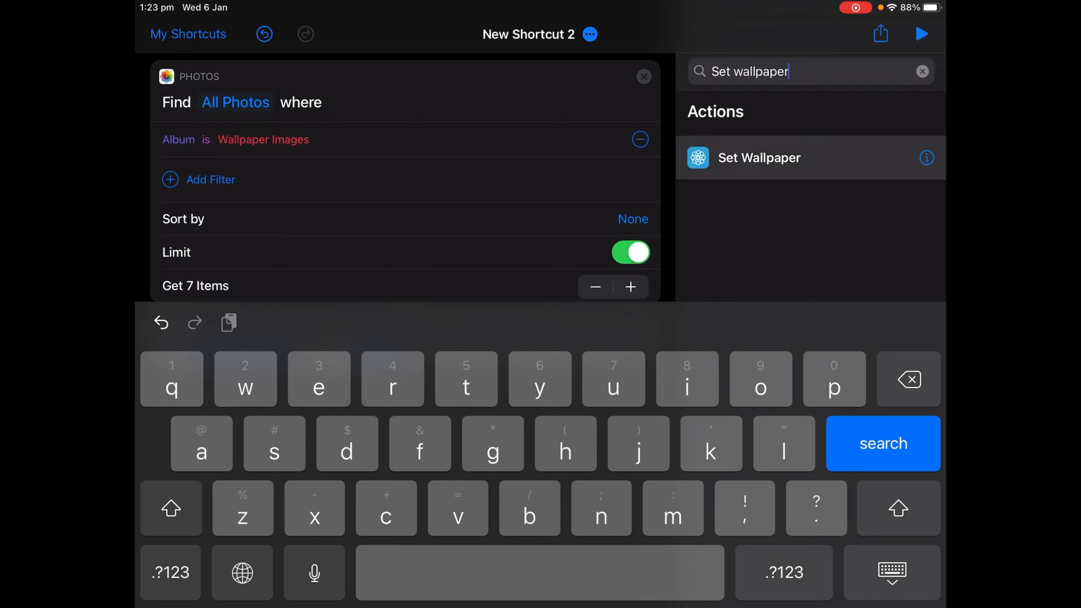
# Add a Set Wallpaper action putting the random photo on Lock and Home Screen
pyautogui.click(922, 71)
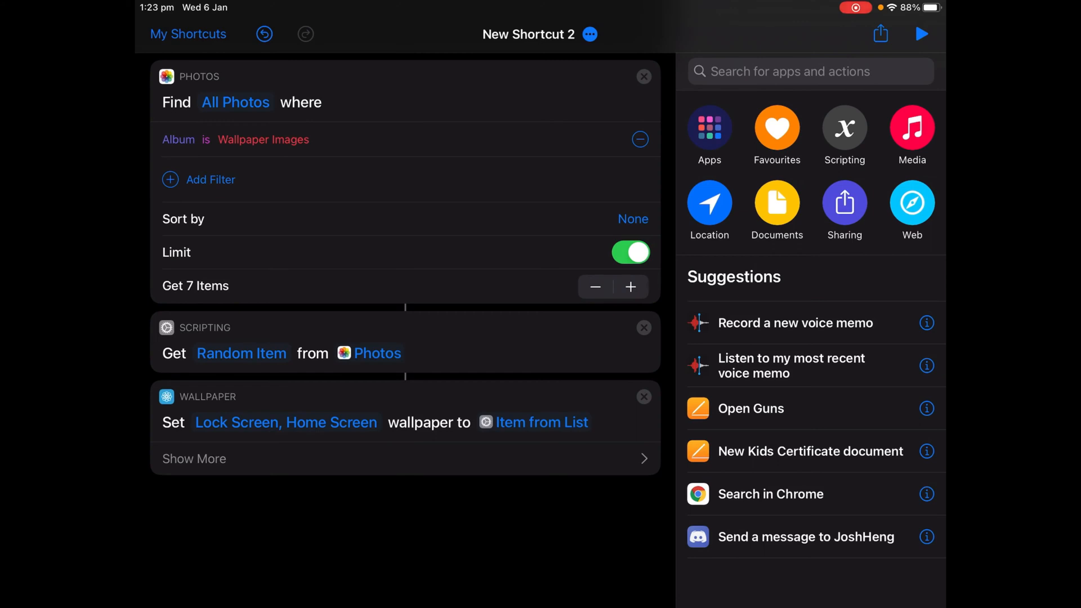
pyautogui.click(194, 460)
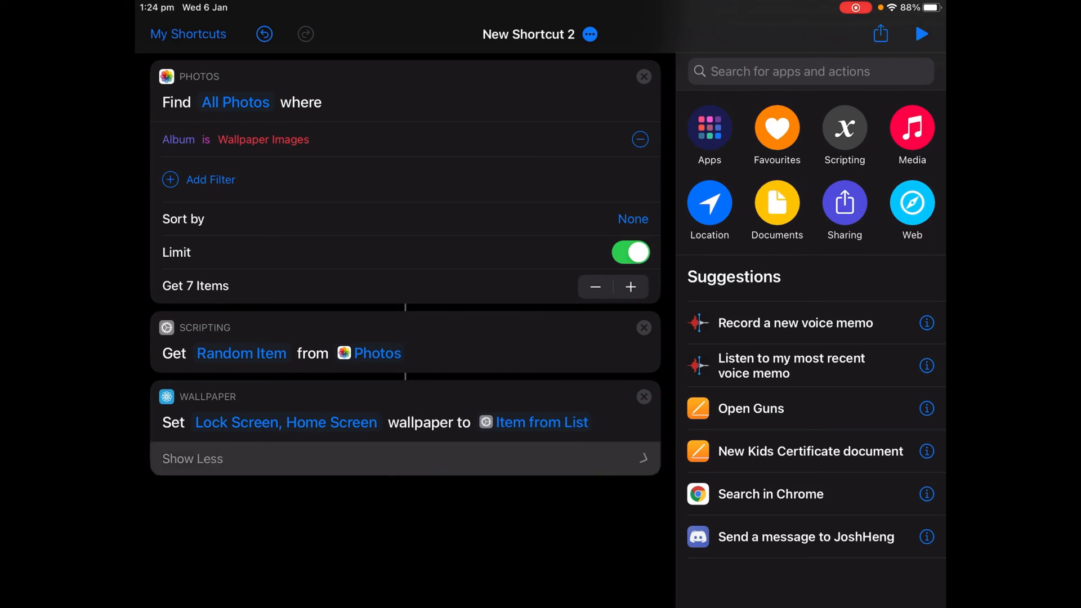
pyautogui.click(191, 460)
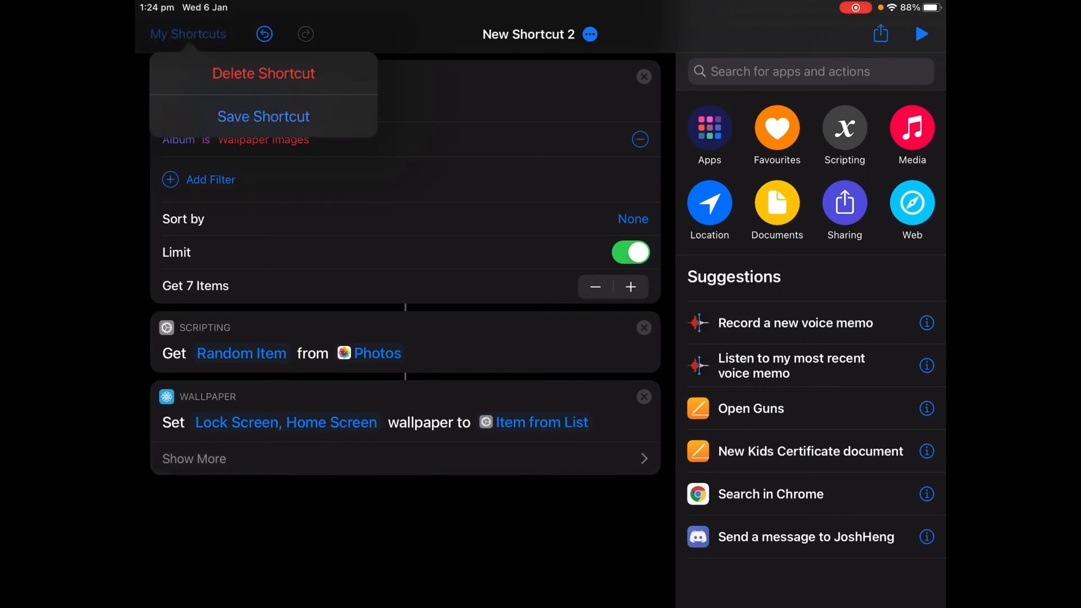
# Save the shortcut under the name 'Set Wallpaper'
pyautogui.click(263, 116)
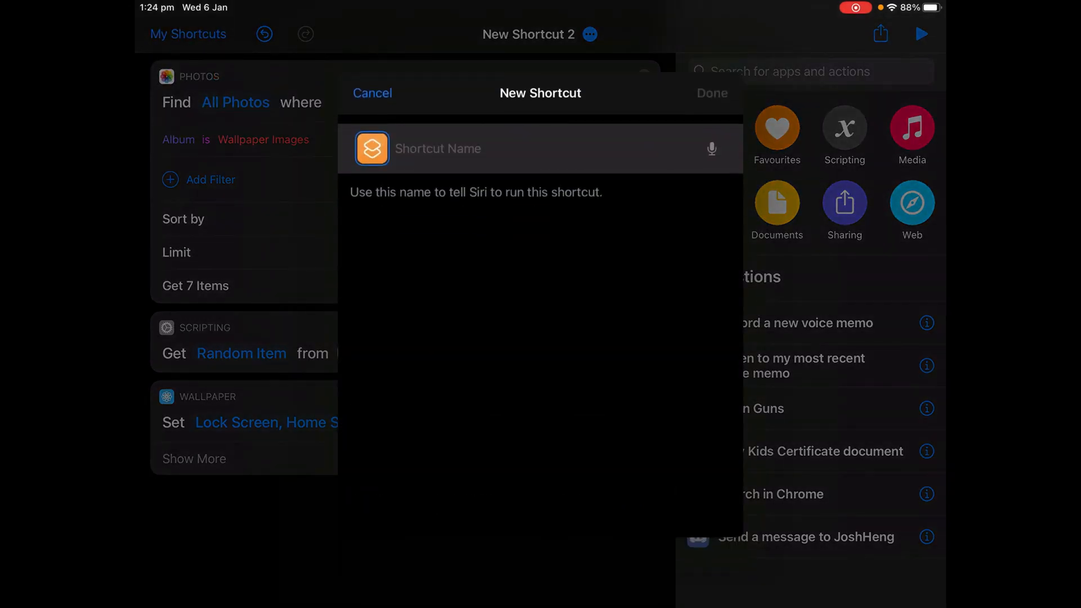
pyautogui.write('Set')
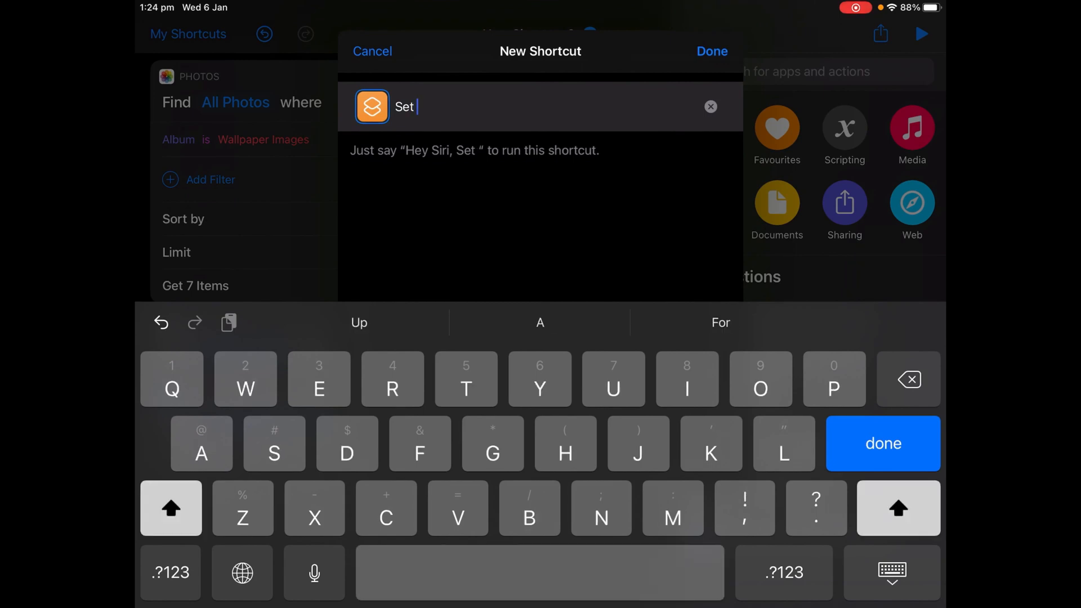
pyautogui.write('Wallpaper')
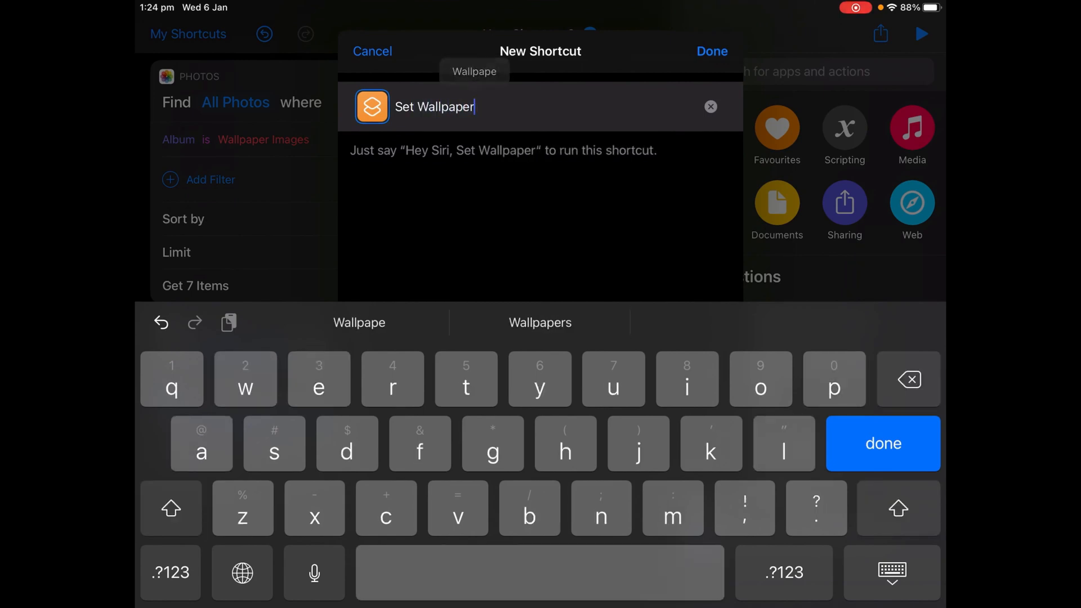
# Give the shortcut the picture glyph from the Objects category as its icon
pyautogui.click(372, 105)
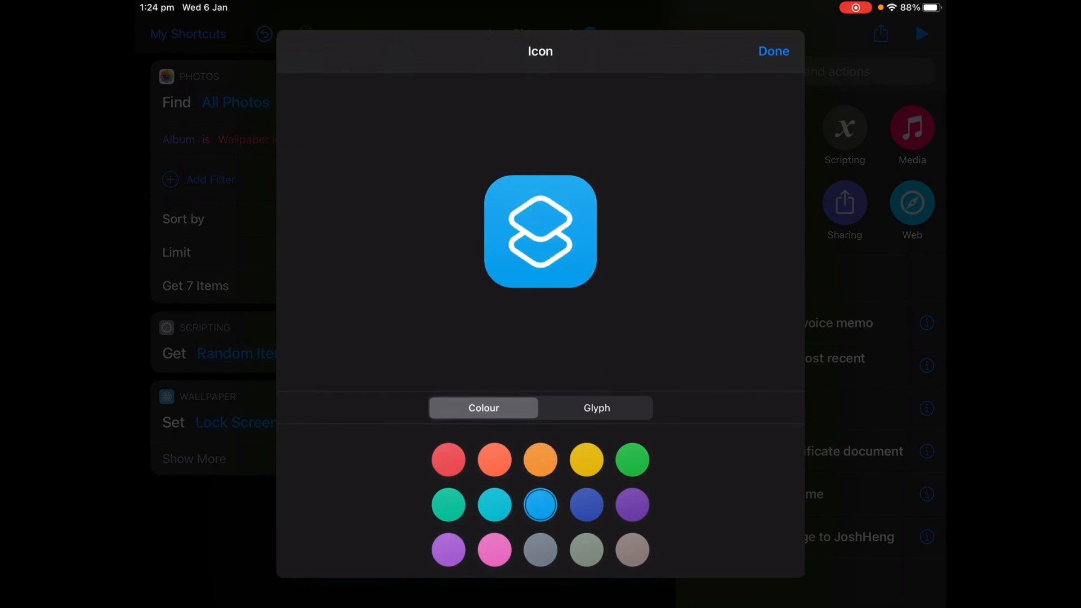
pyautogui.click(597, 408)
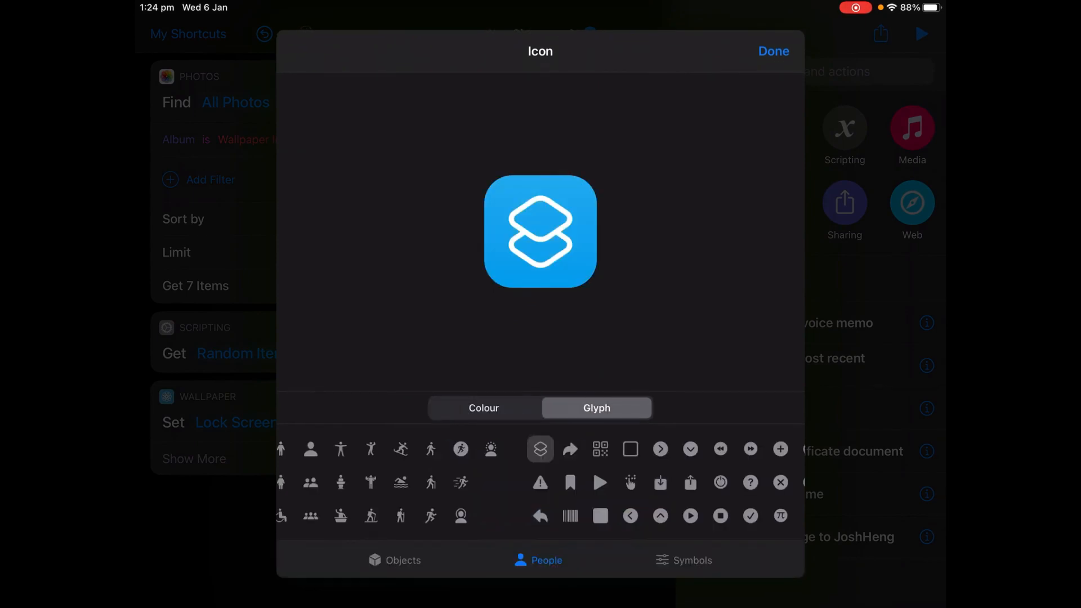
pyautogui.click(402, 561)
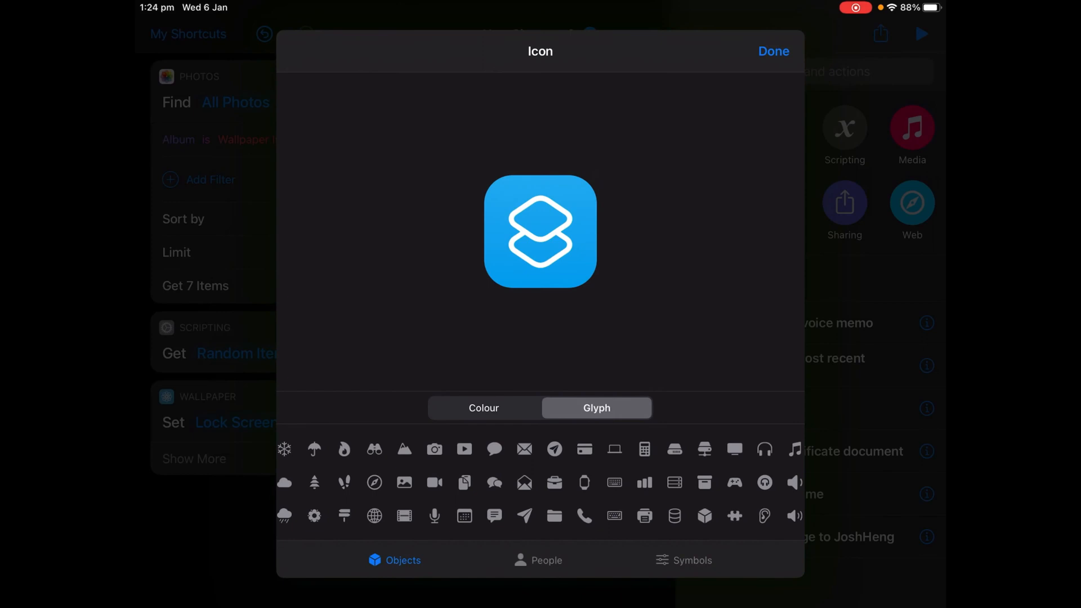
pyautogui.click(403, 482)
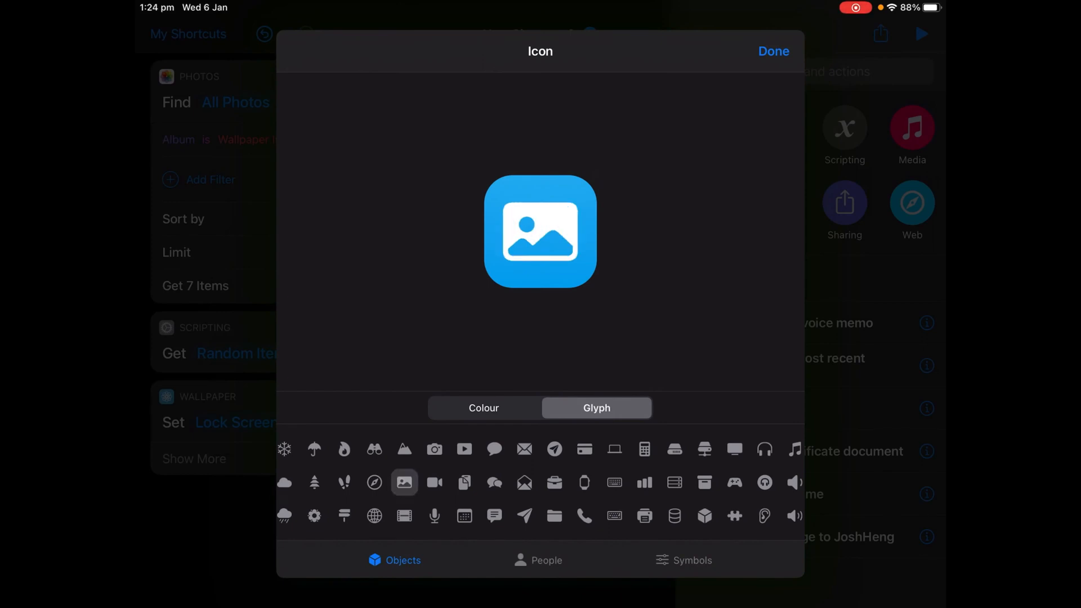
pyautogui.click(774, 52)
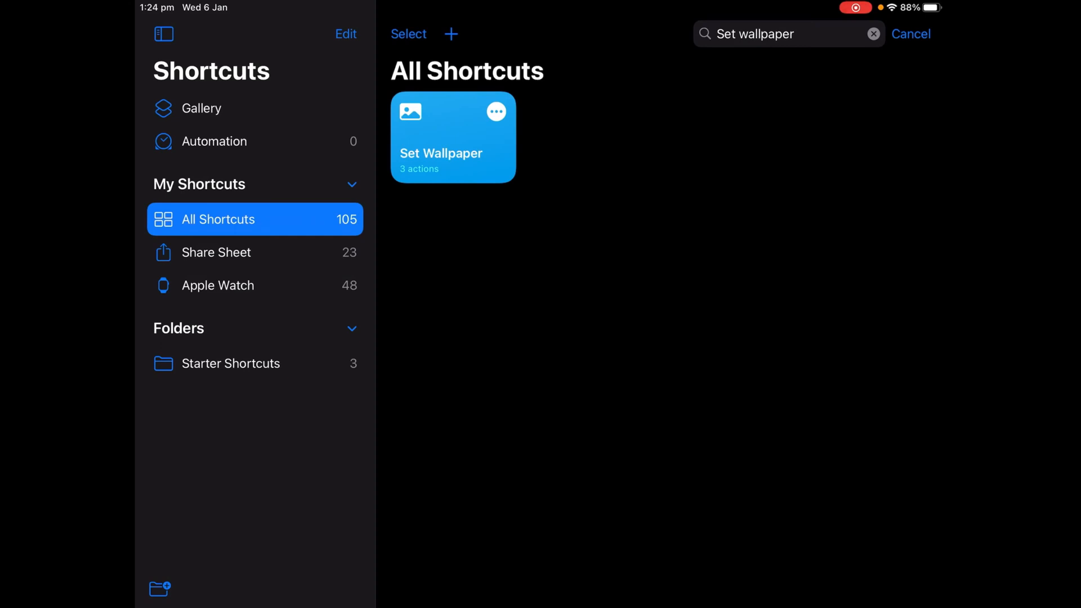
# Create a personal automation triggered by time of day at 12:00 am daily
pyautogui.click(214, 142)
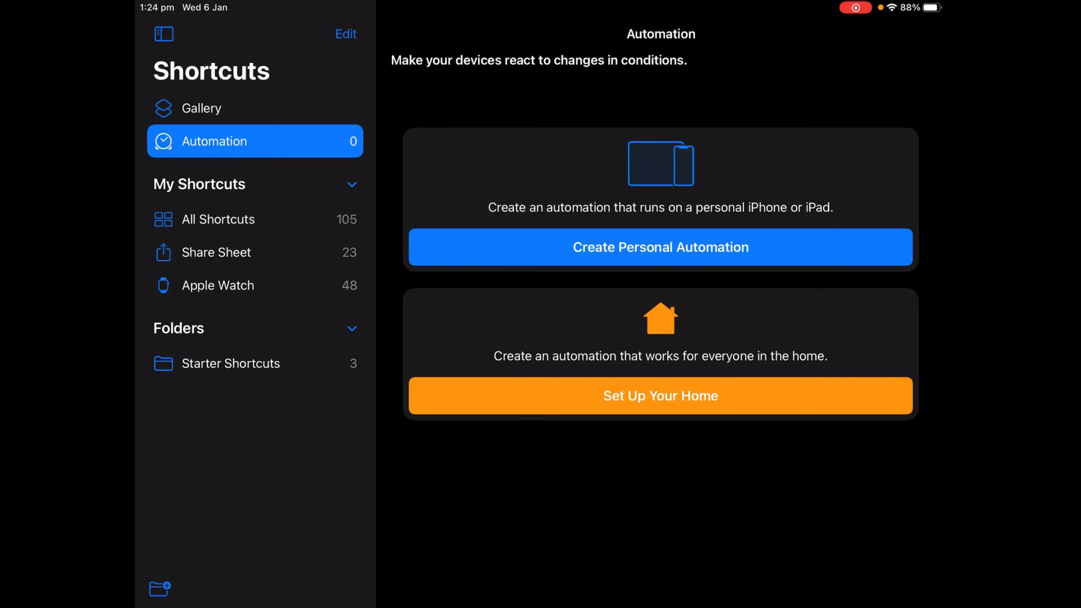
pyautogui.click(660, 247)
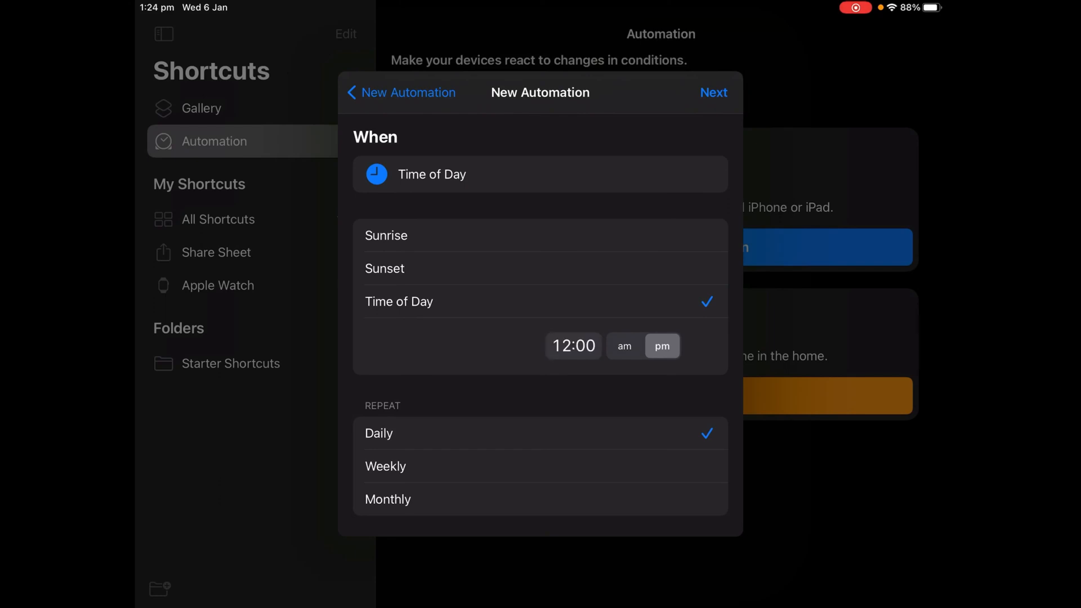
pyautogui.click(624, 346)
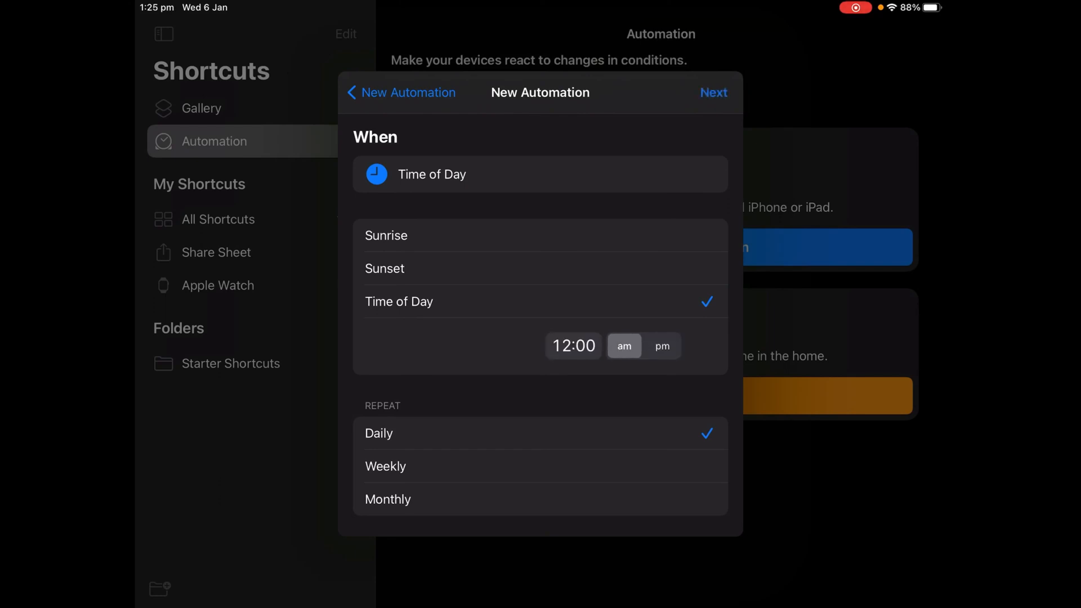
pyautogui.click(714, 92)
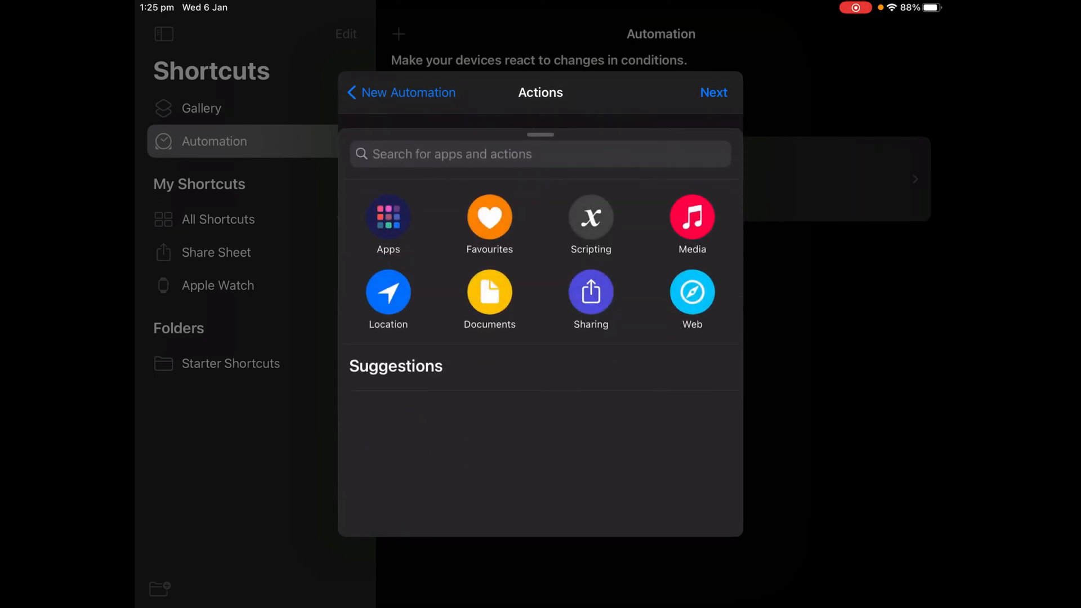
# Add a Run Shortcut action that runs the 'Set Wallpaper' shortcut
pyautogui.write('Run shortcut')
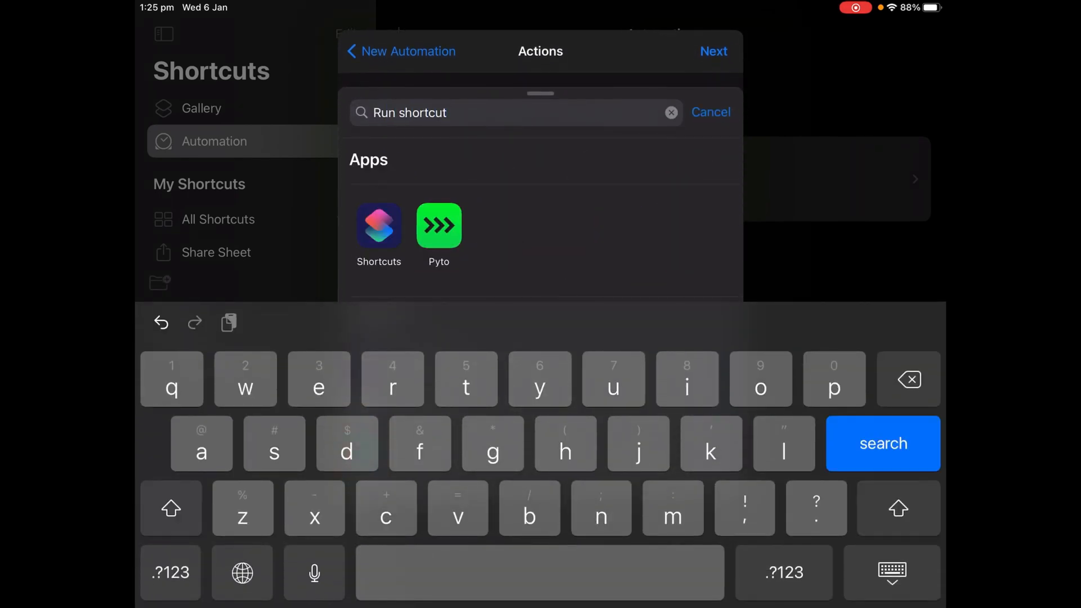
pyautogui.click(378, 225)
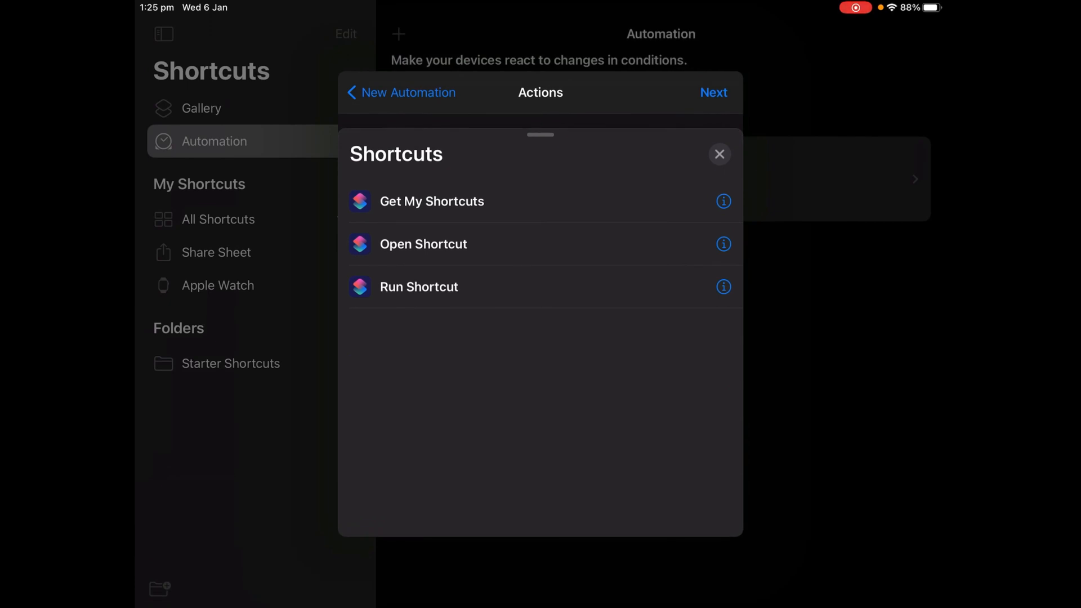
pyautogui.click(419, 287)
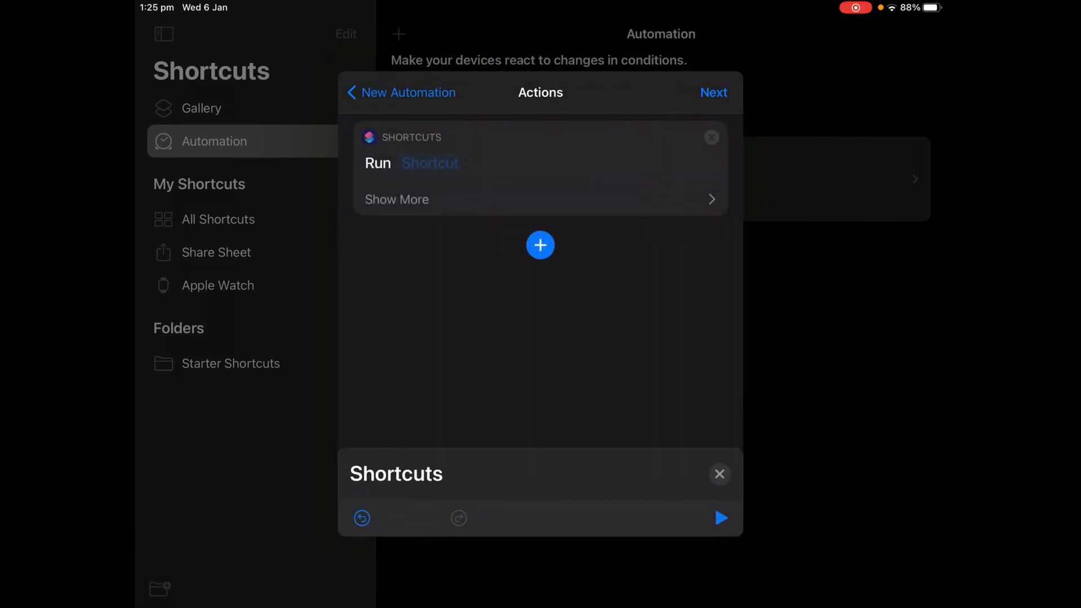
pyautogui.click(429, 163)
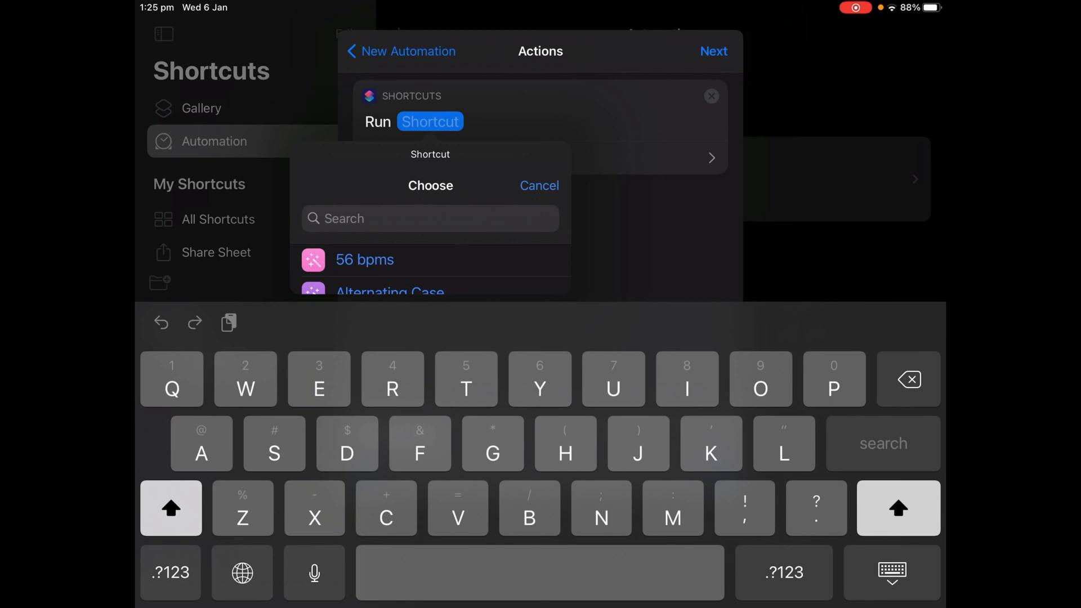
pyautogui.write('Set wallpap')
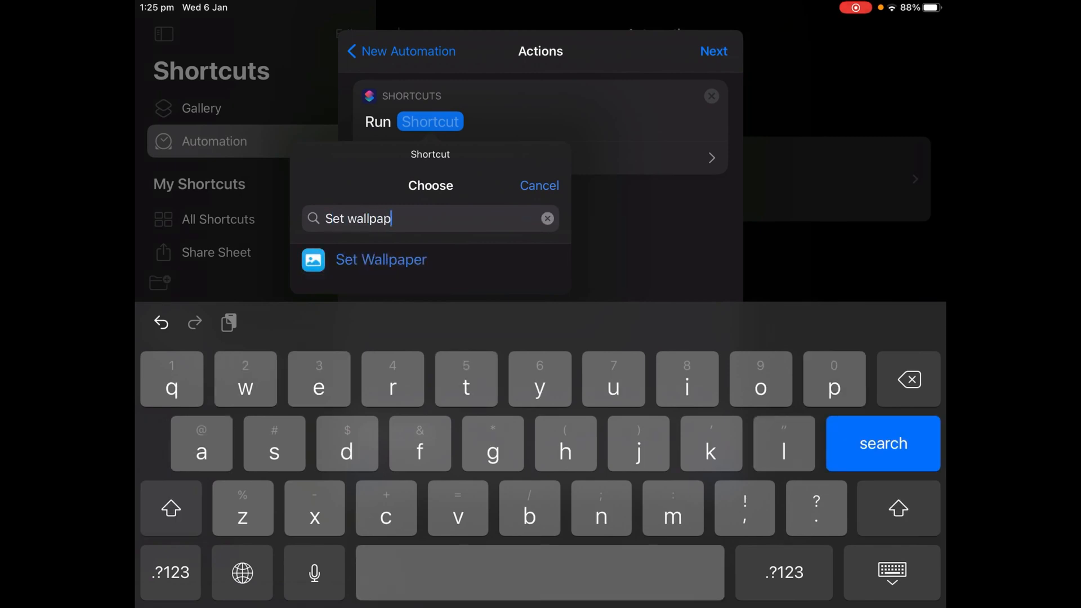
pyautogui.click(381, 259)
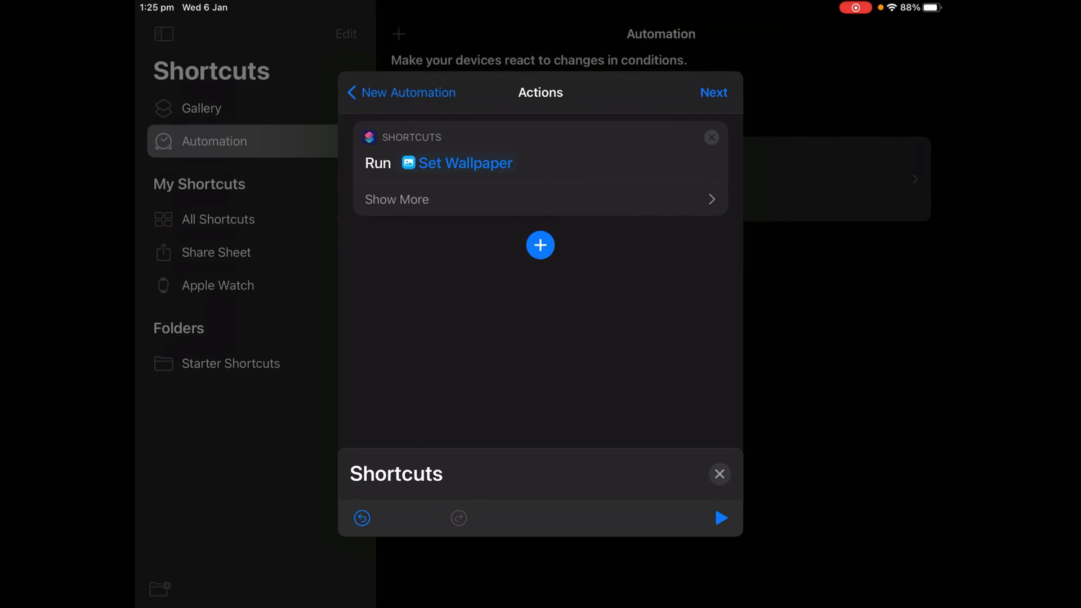
pyautogui.click(714, 92)
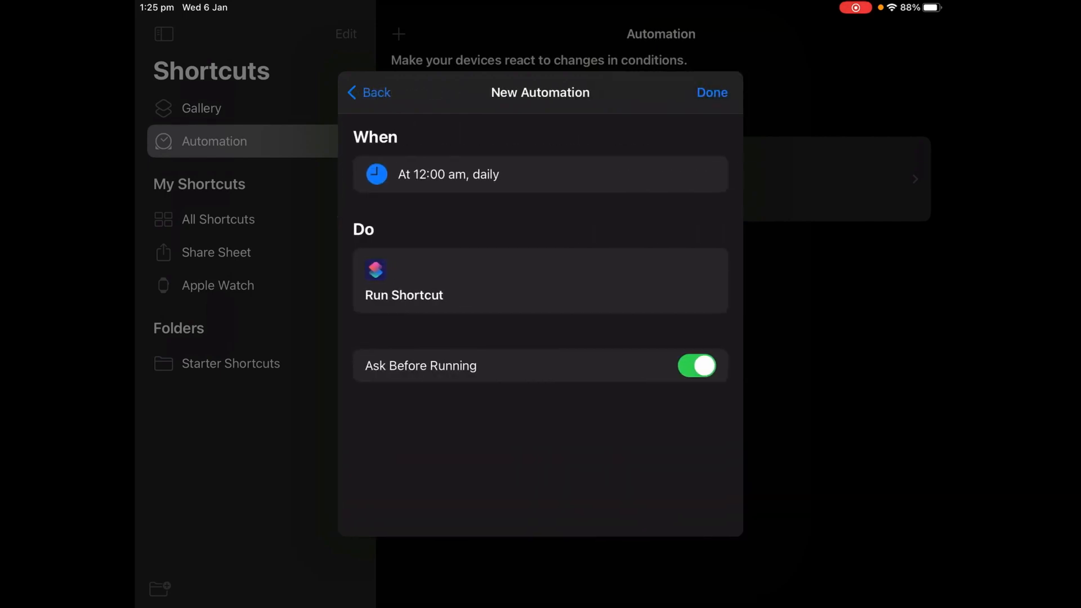
# Turn off Ask Before Running and save the midnight automation
pyautogui.click(697, 365)
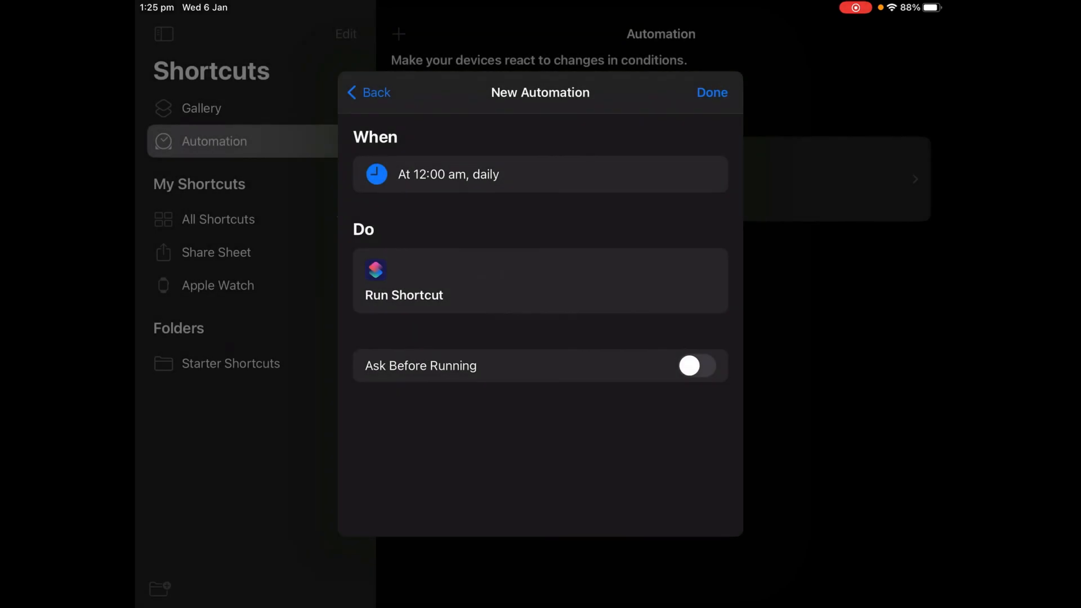
pyautogui.click(712, 93)
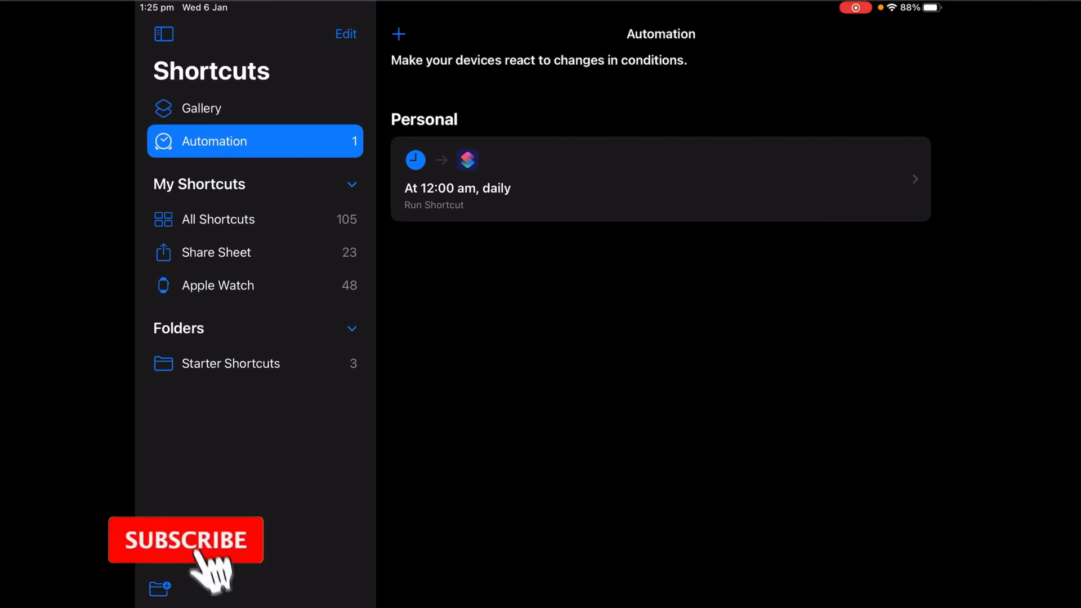
pyautogui.click(185, 541)
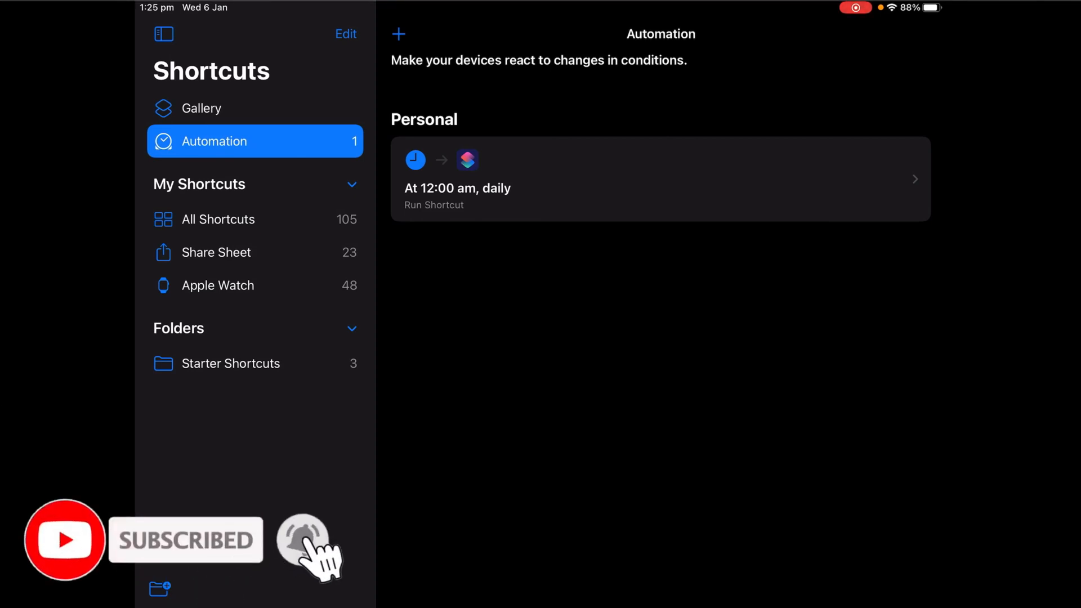